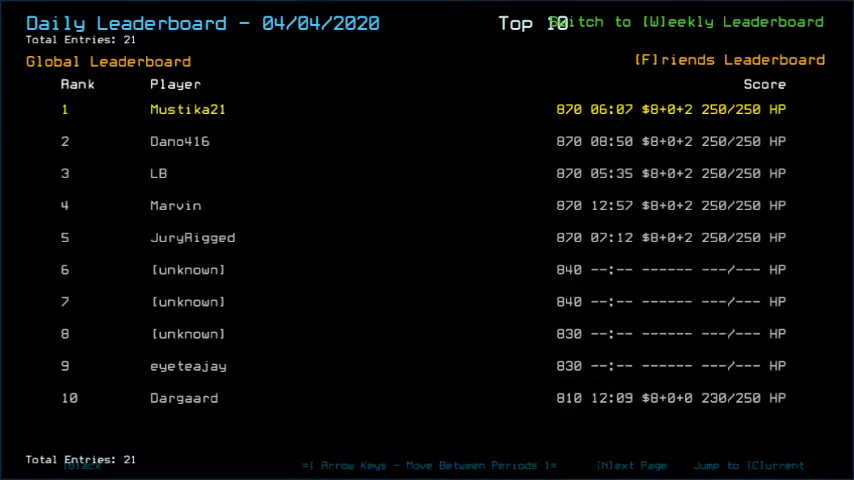
Step: Browse the daily leaderboard days, return to the Challenge Launcher and start the daily challenge
key(left)
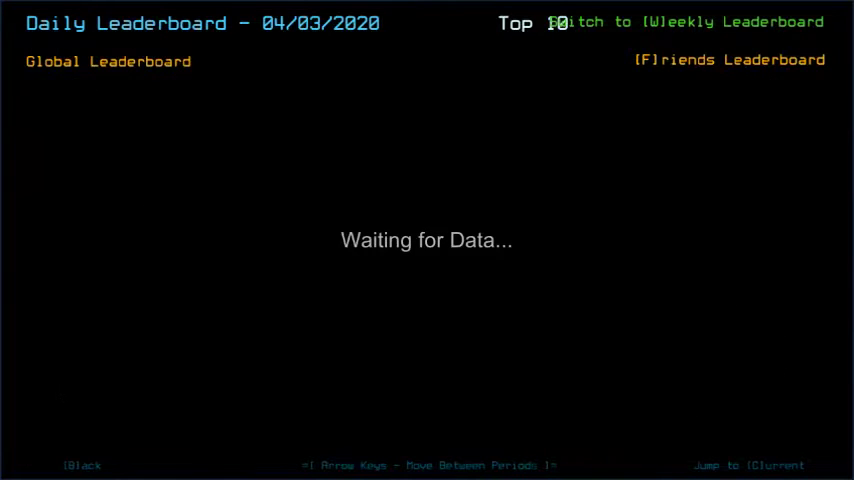
key(right)
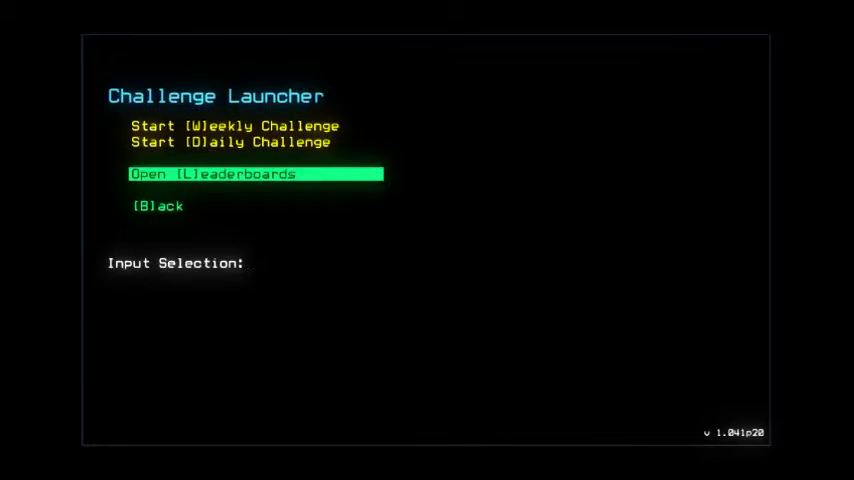
click(254, 172)
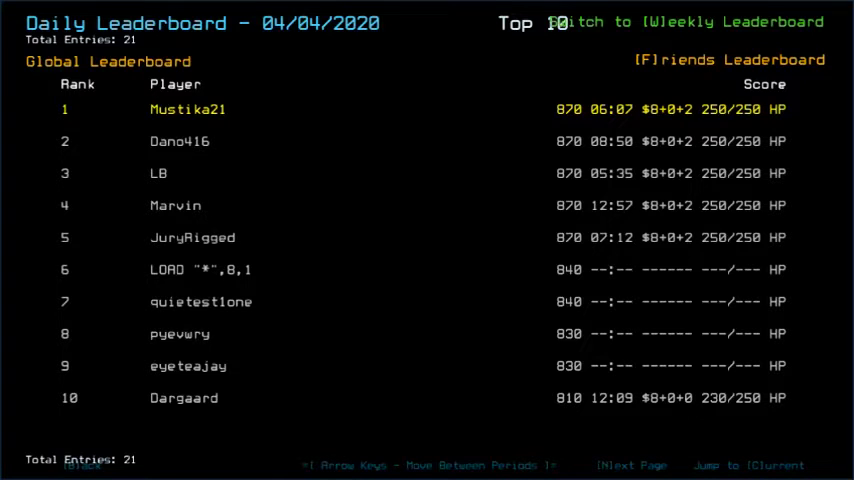
click(732, 60)
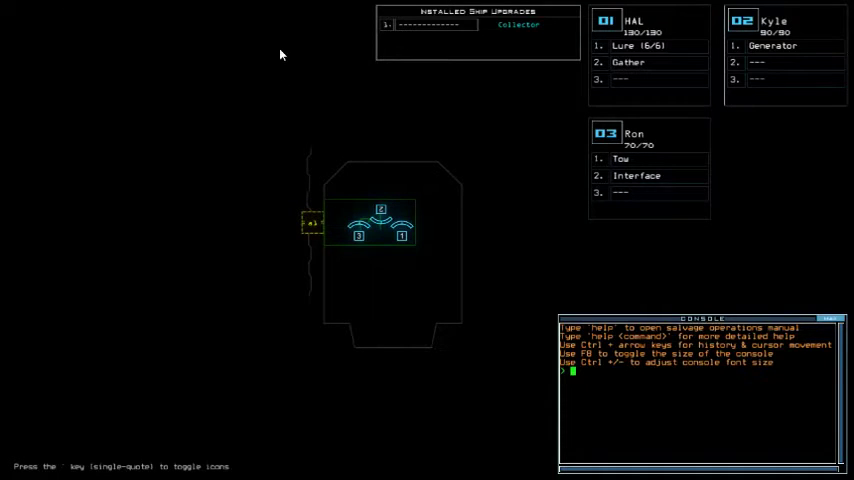
mouse_move(82, 22)
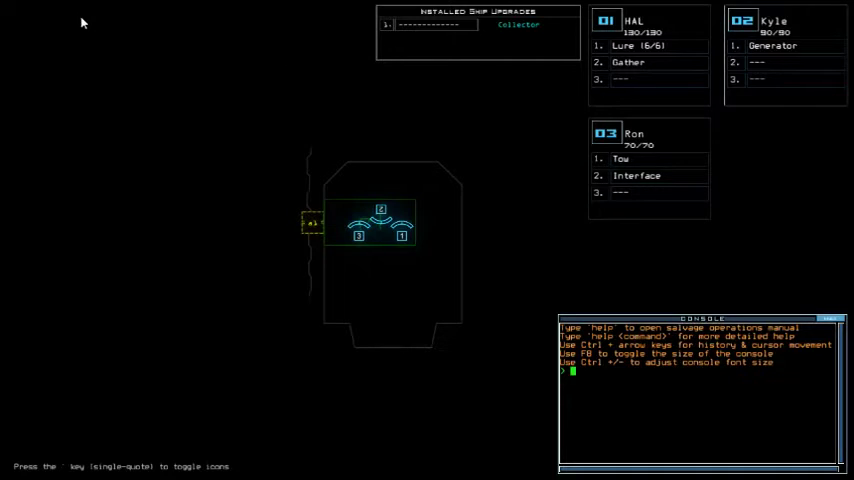
mouse_move(786, 156)
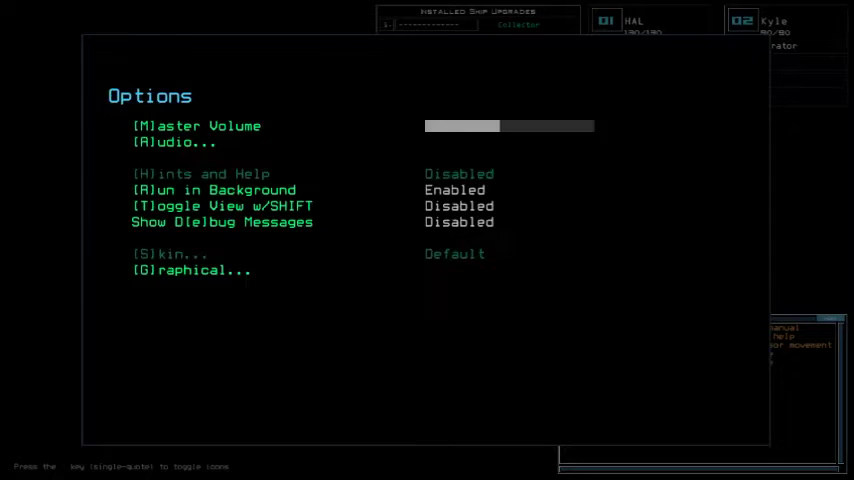
Step: Leave the options menu back to the docked ship view with the drone roster
click(190, 270)
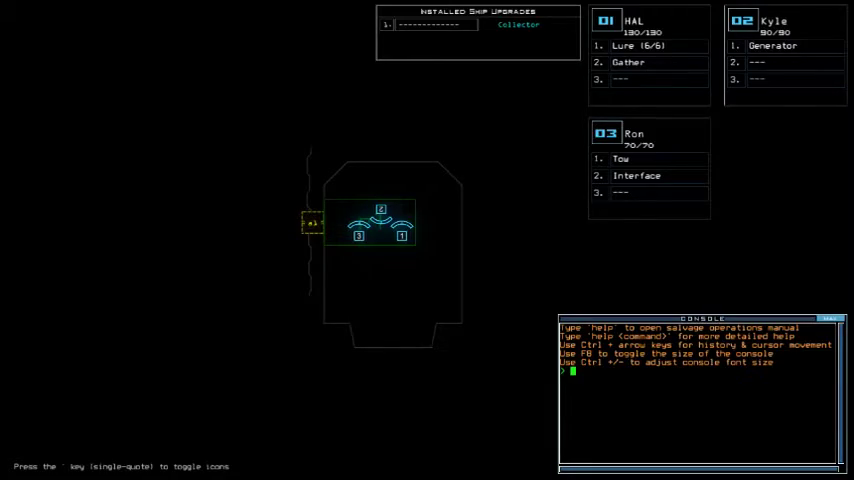
Step: Issue the 'swap' and 'gw' console commands to move the drones onto the derelict
text(swap)
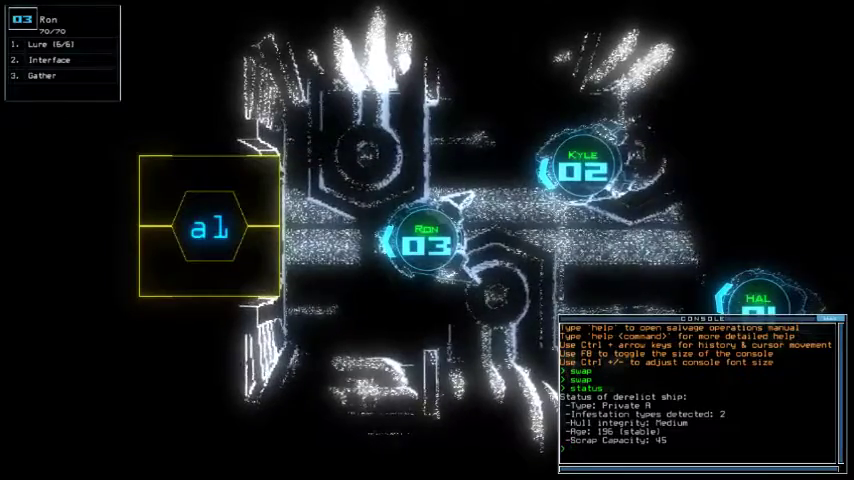
text(gw)
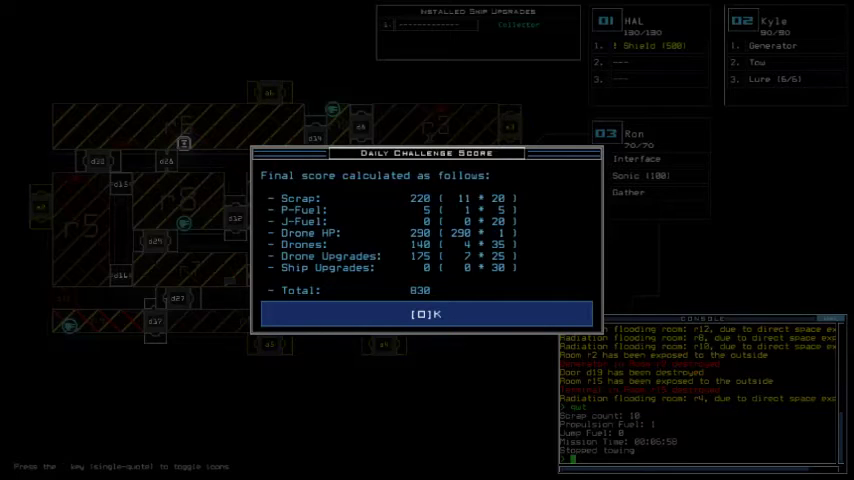
Step: Dismiss the 830-point Daily Challenge Score summary with OK
click(428, 314)
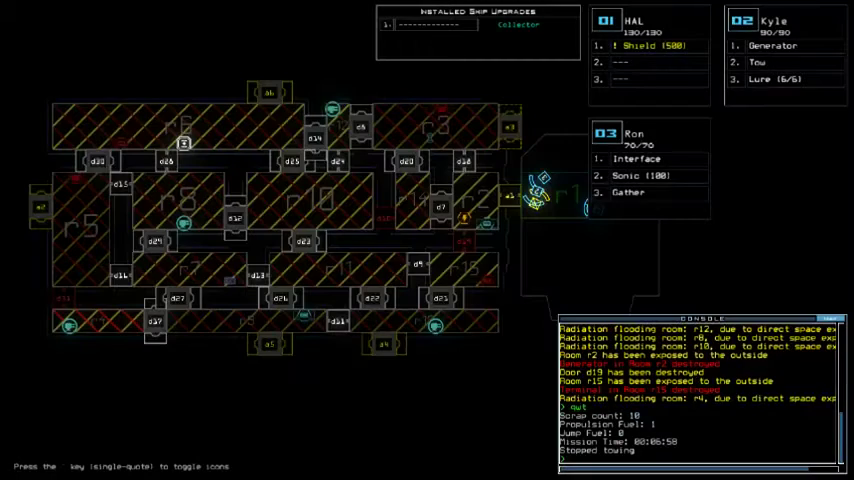